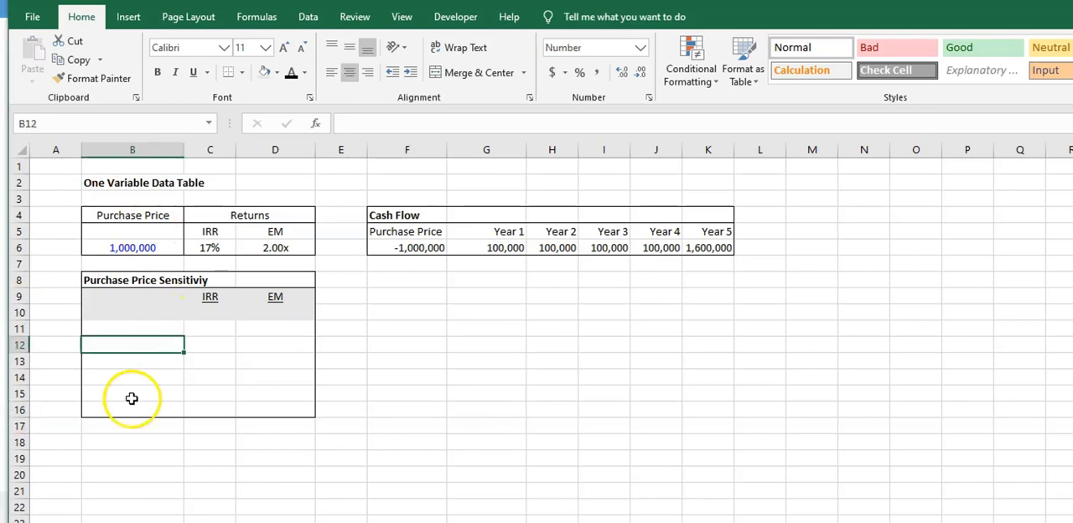
mouse_move(98, 315)
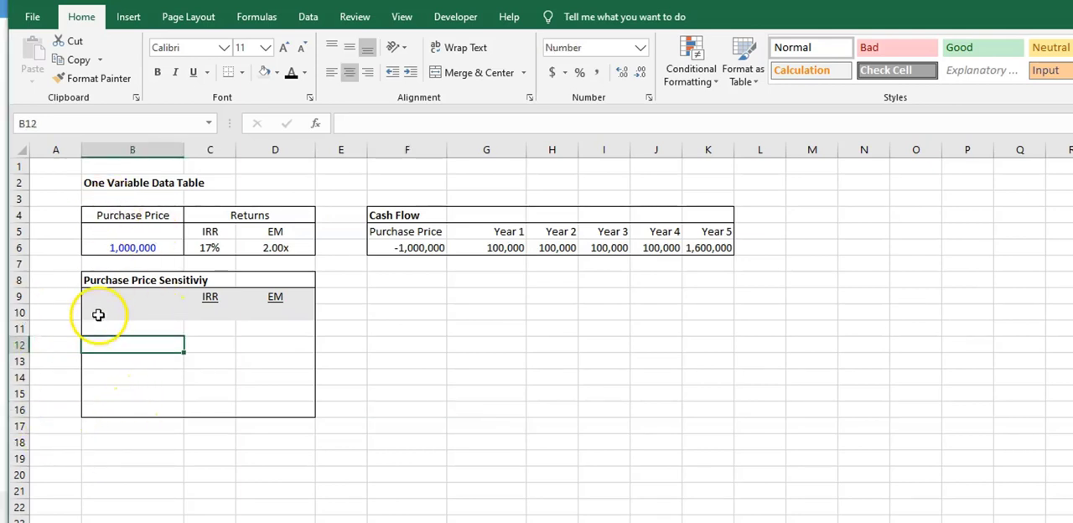
mouse_move(158, 280)
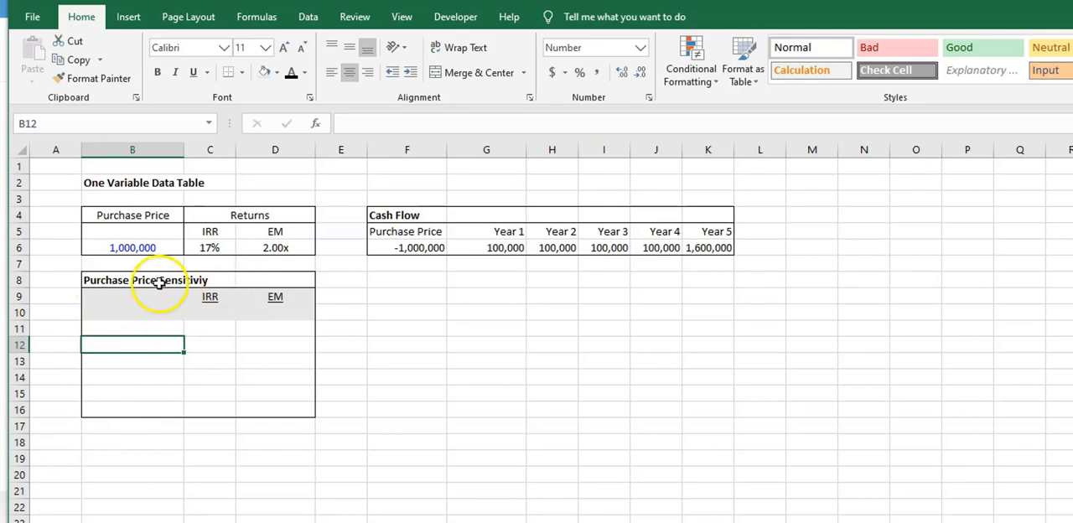
Step: Try alternative purchase prices of 900000 and 100 in the purchase price input cell
left_click(209, 311)
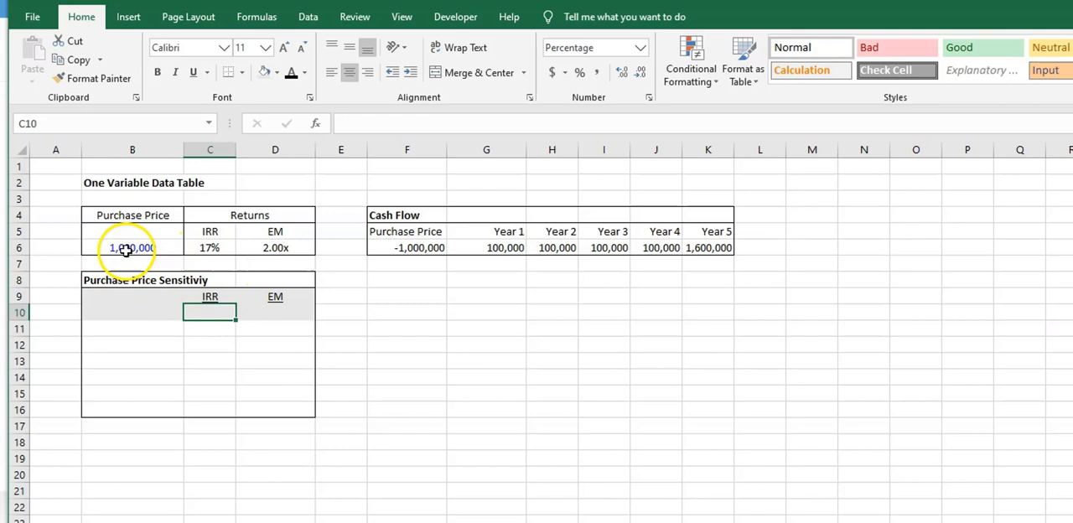
left_click(132, 247)
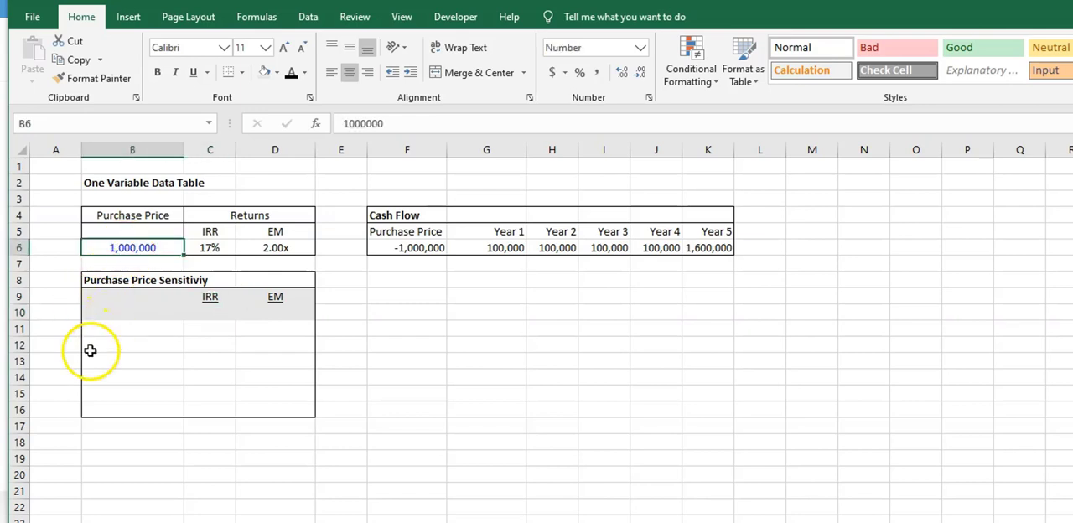
mouse_move(105, 329)
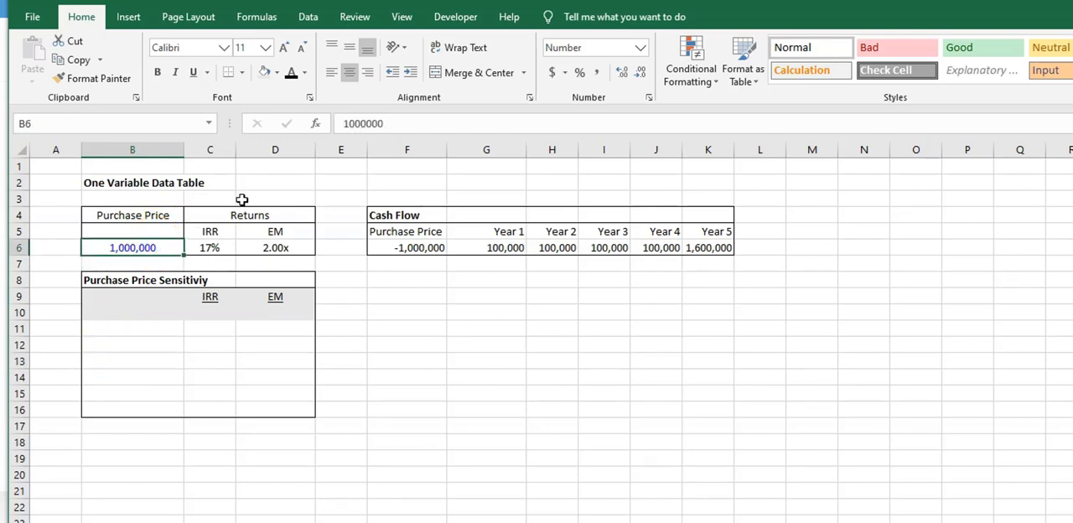
type("900000")
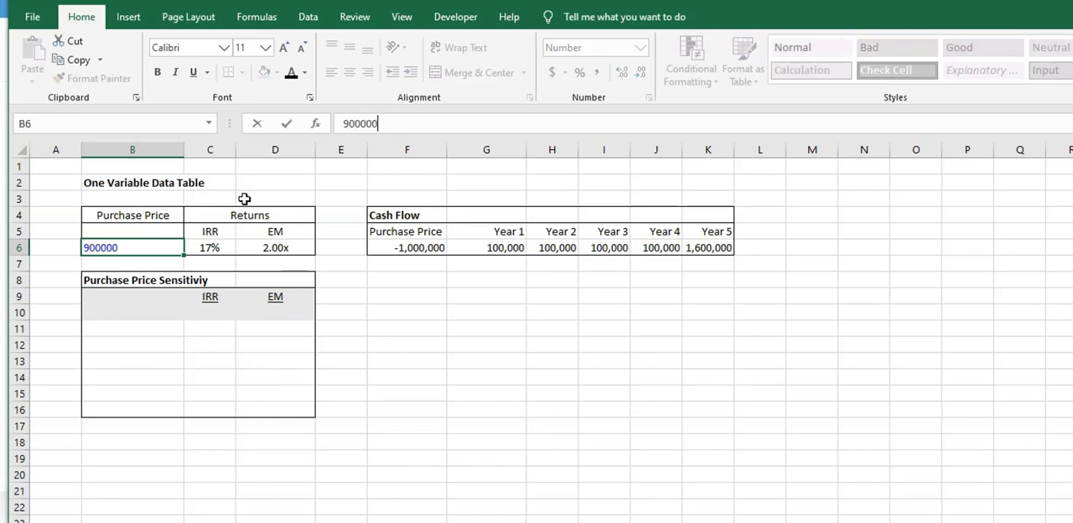
left_click(486, 457)
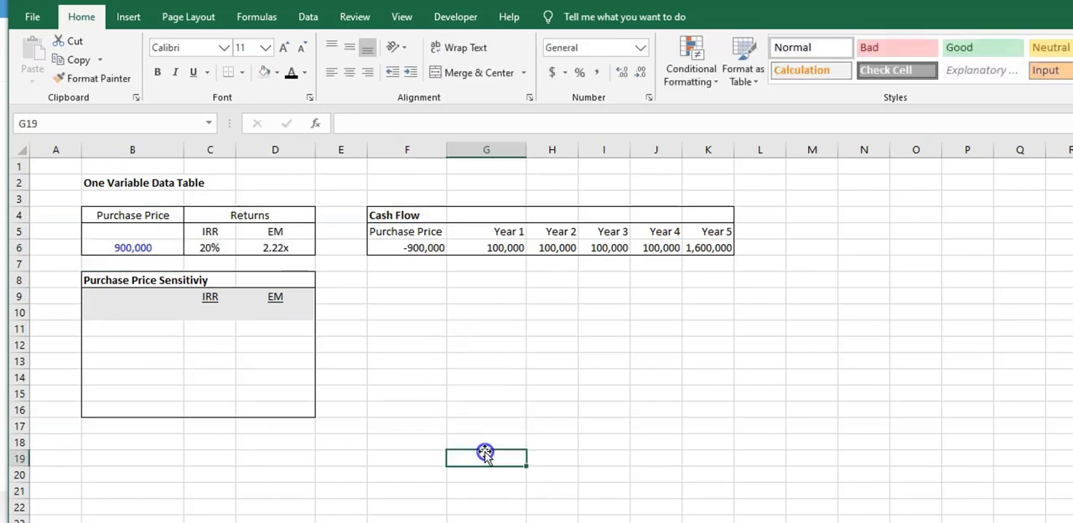
left_click(133, 247)
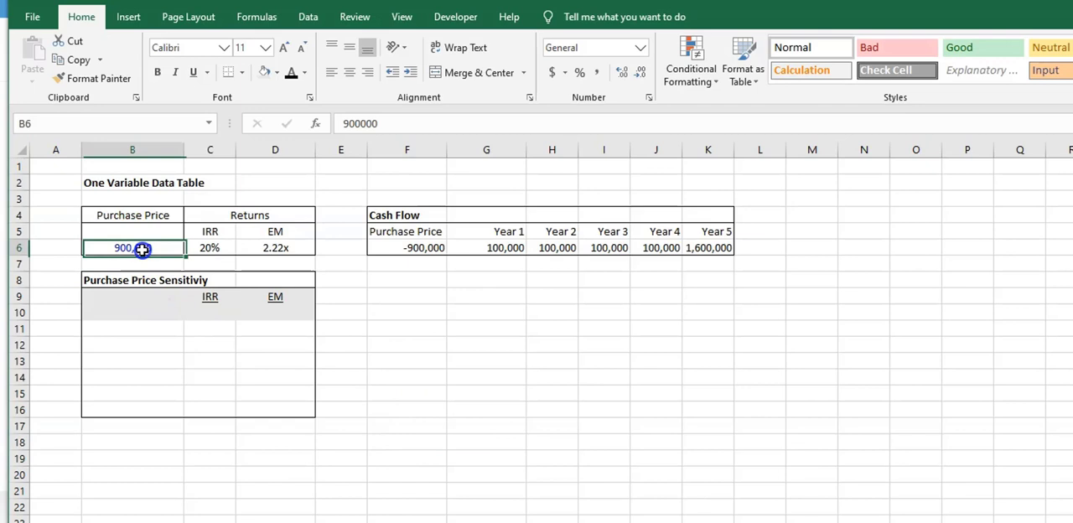
type("100")
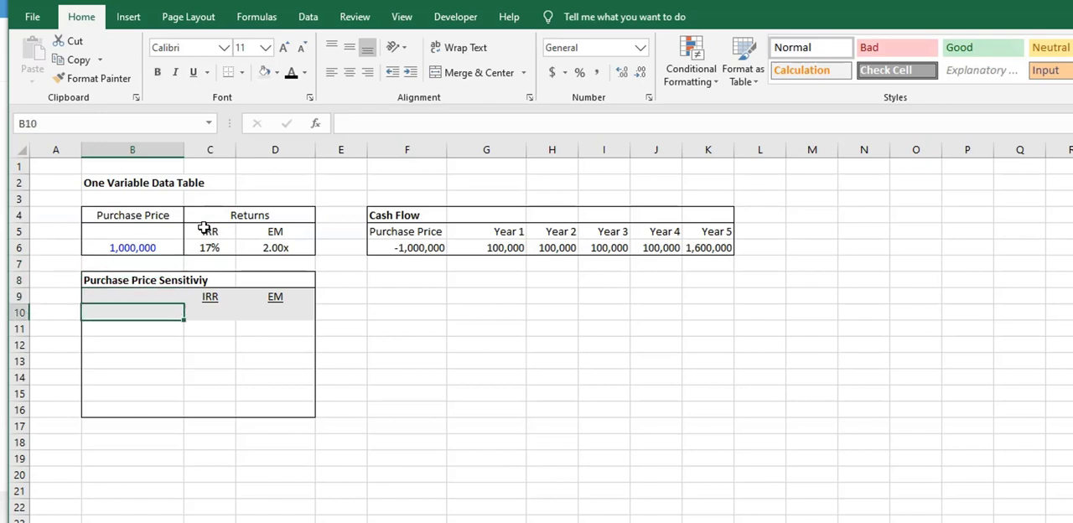
left_click(176, 72)
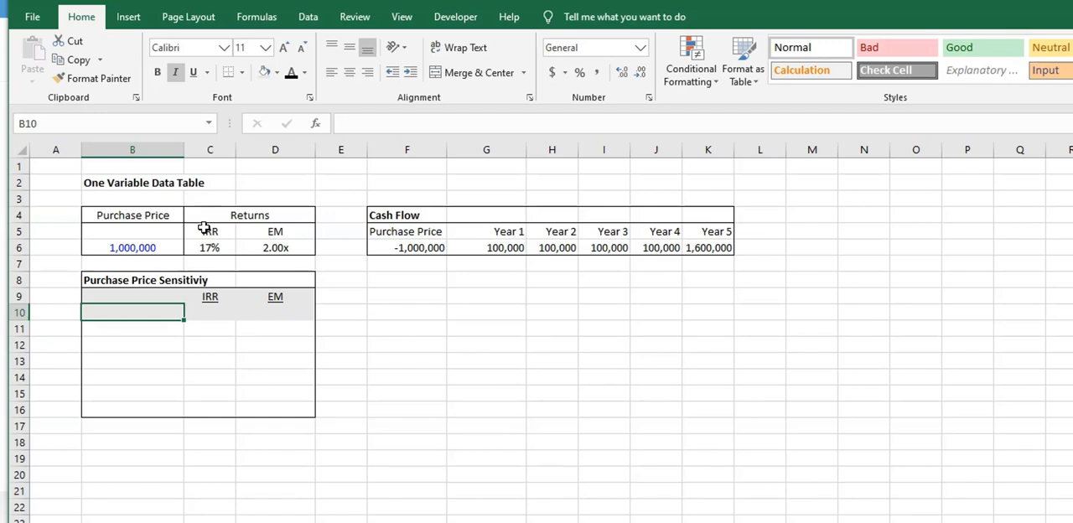
Step: Review the Year 1 cash flows and the IRR formula =SUM(G6:K6)/-F6
left_click(209, 312)
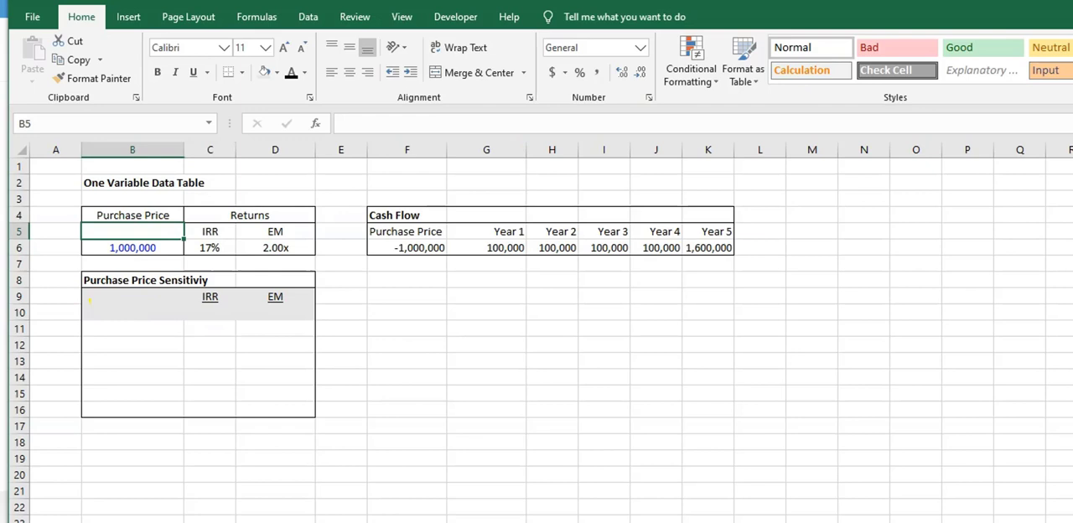
left_click(486, 231)
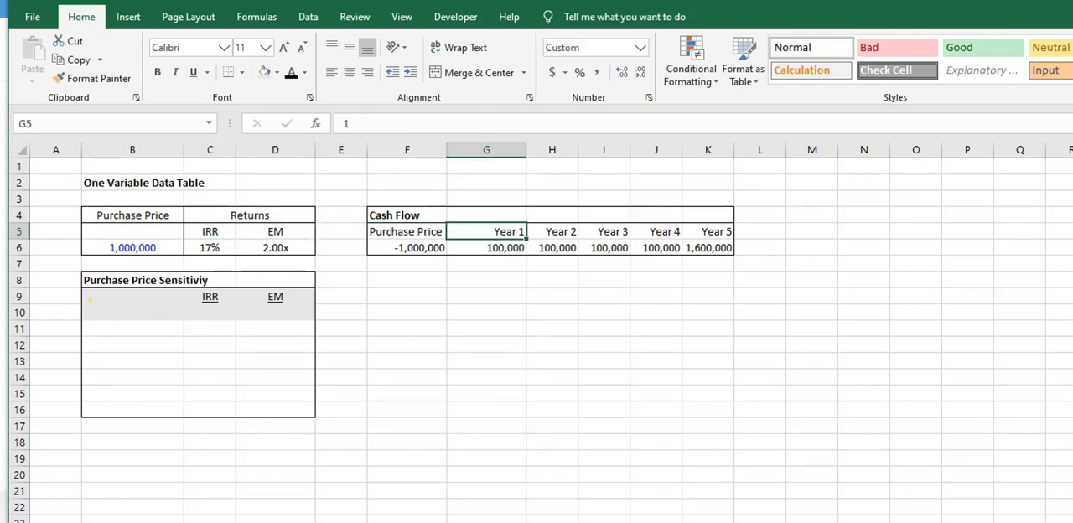
left_click(131, 248)
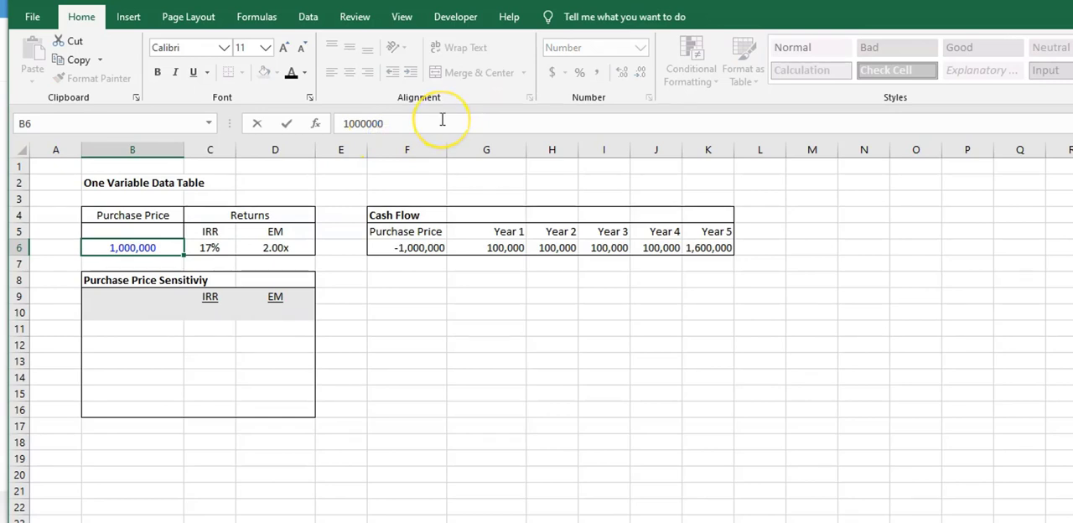
left_click(209, 248)
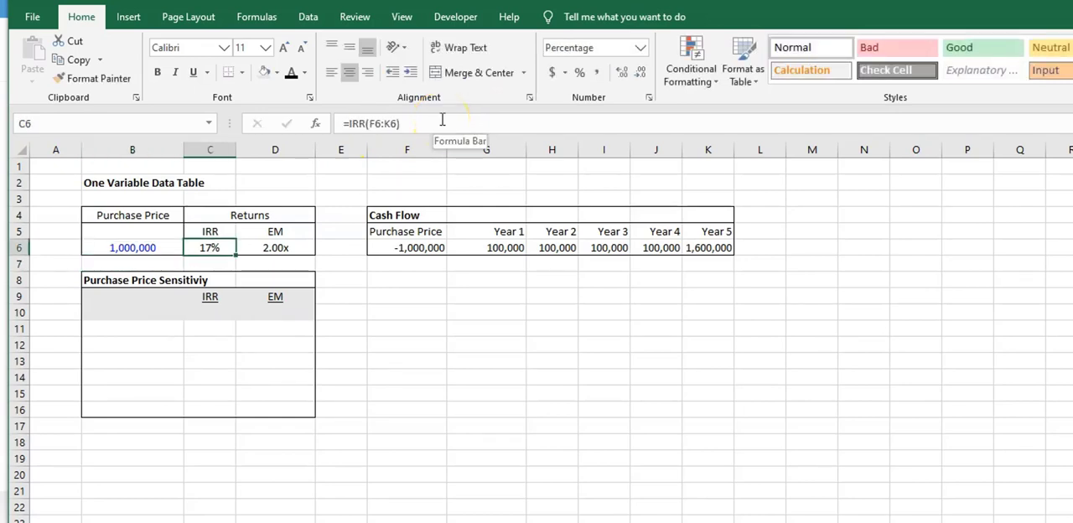
type("=SUM(G6:K6)/-F6")
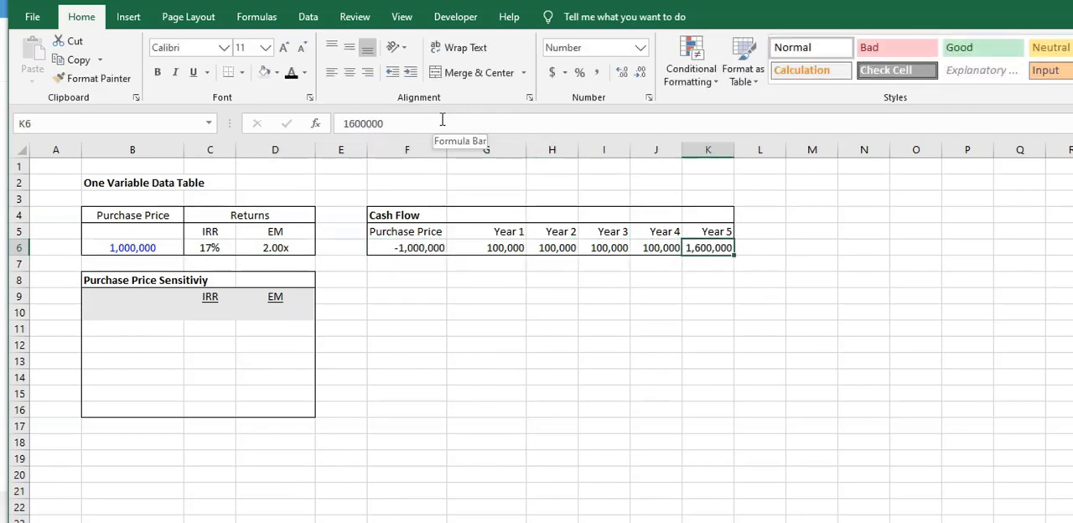
left_click(406, 248)
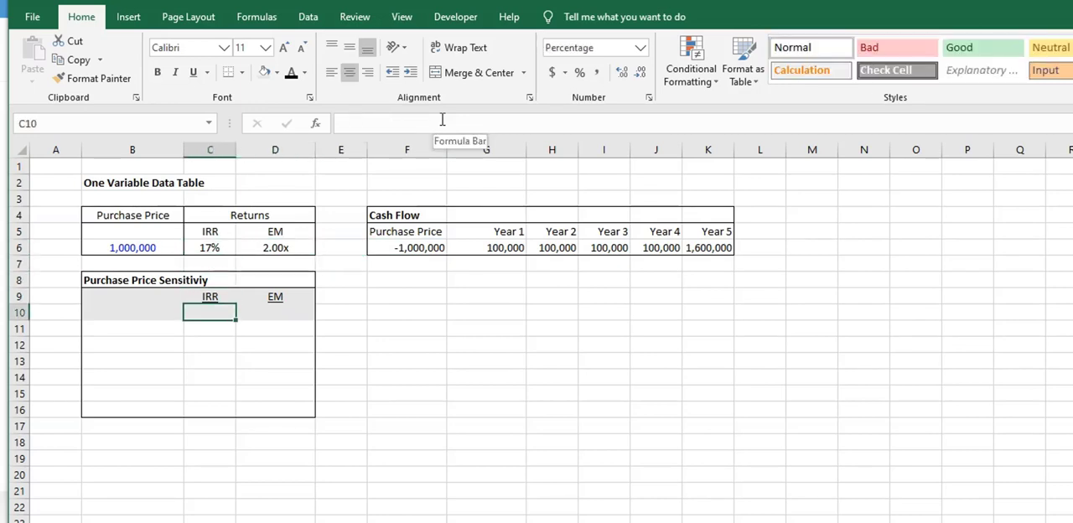
key("Down")
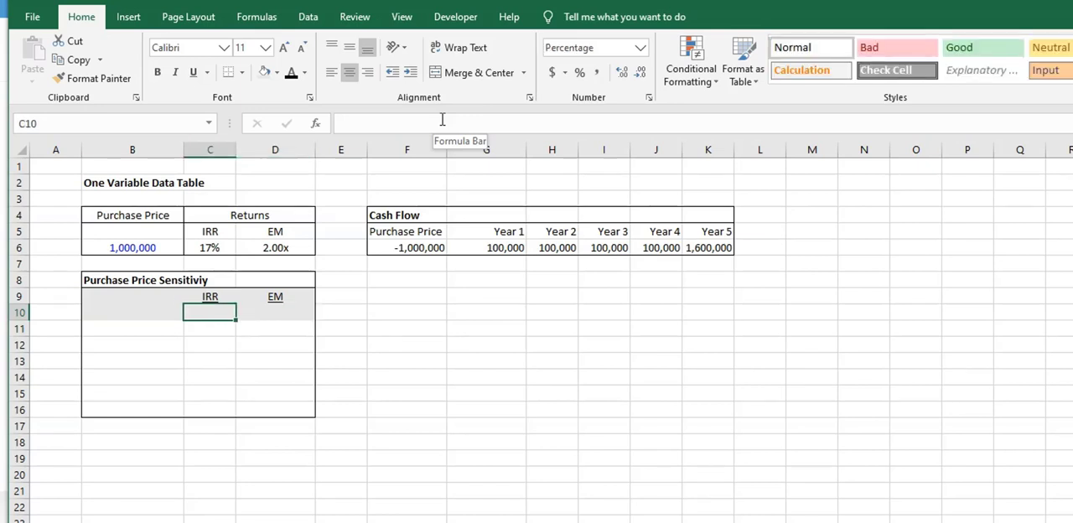
Step: Link the first sensitivity row to the 17% IRR and the EM result (=D6)
left_click(210, 296)
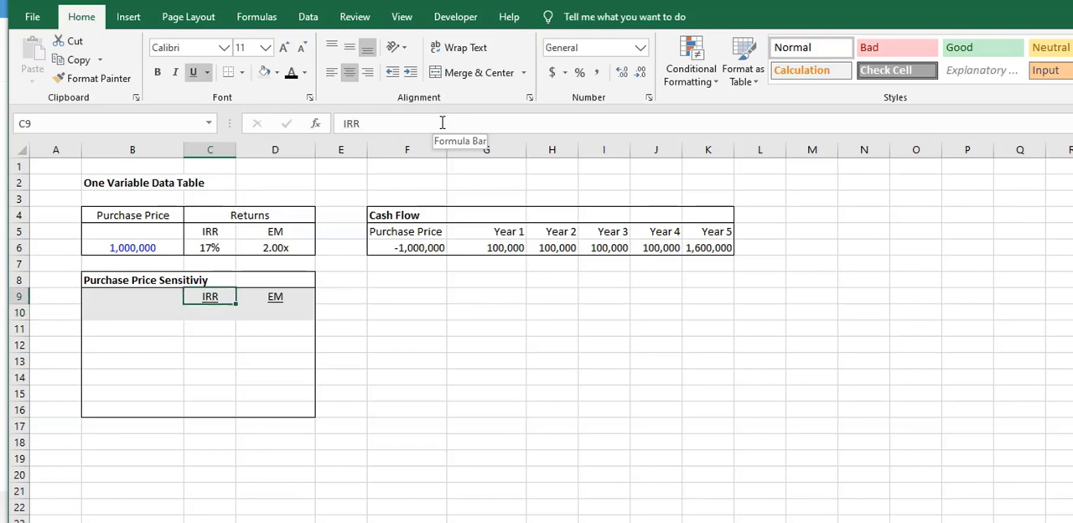
type("=")
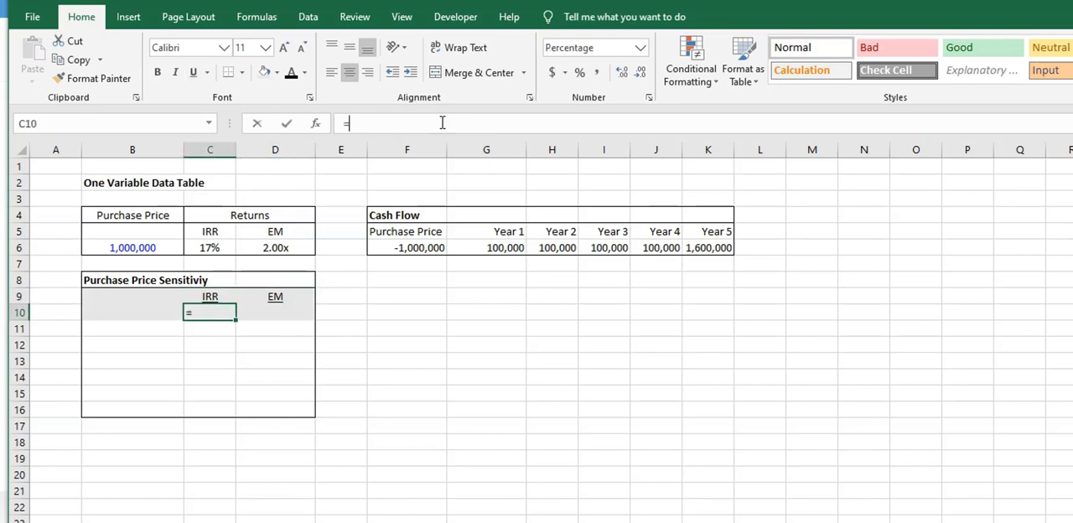
left_click(209, 247)
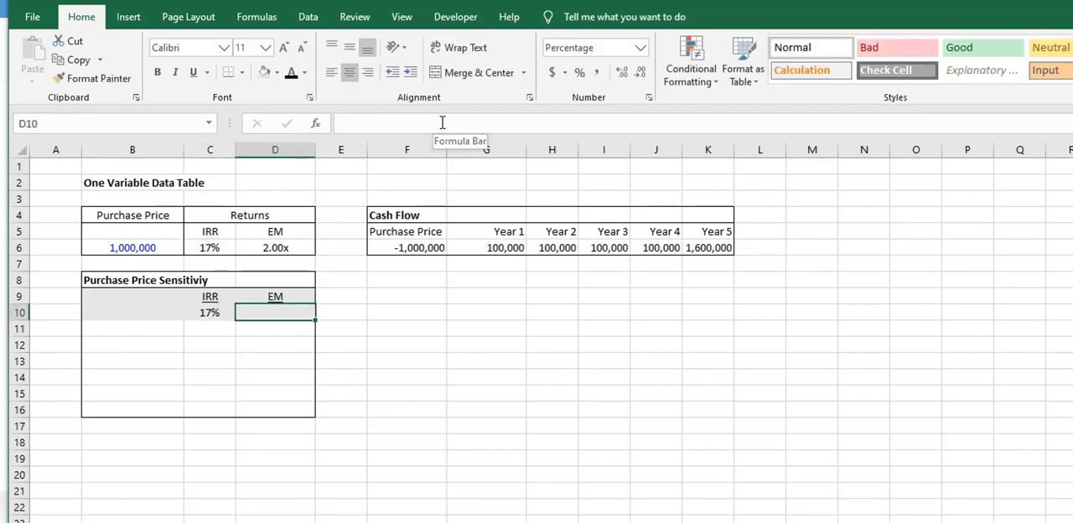
type("=D6")
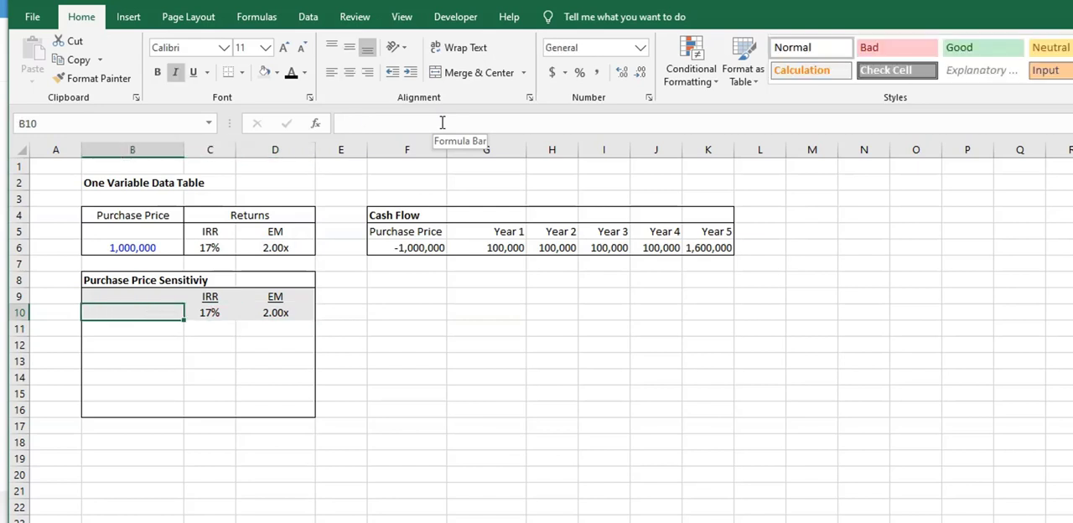
Step: Fill the price column with a base price and =B13-1 / B13+1 step formulas for 800,000–1,300,000
left_click(131, 409)
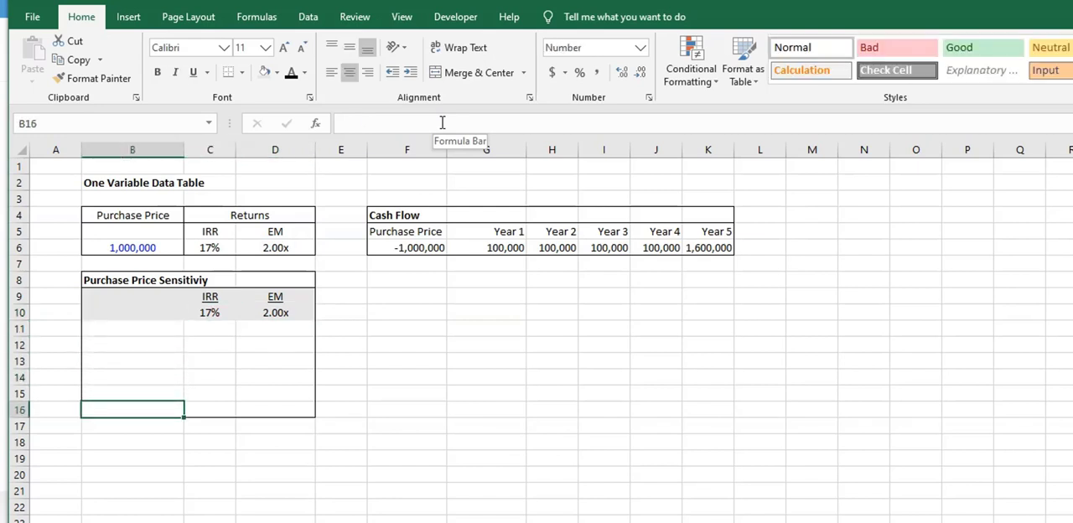
left_click(132, 312)
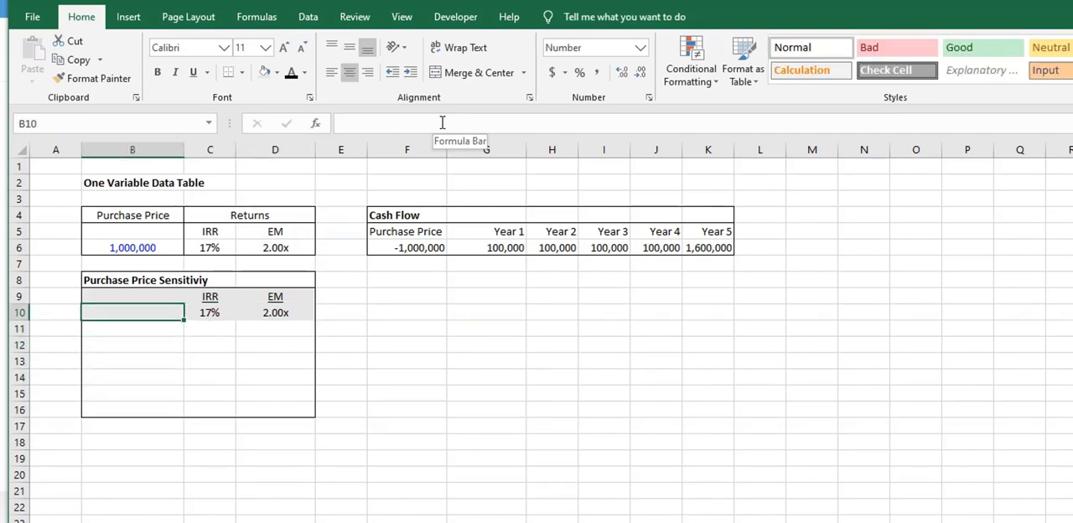
left_click(132, 263)
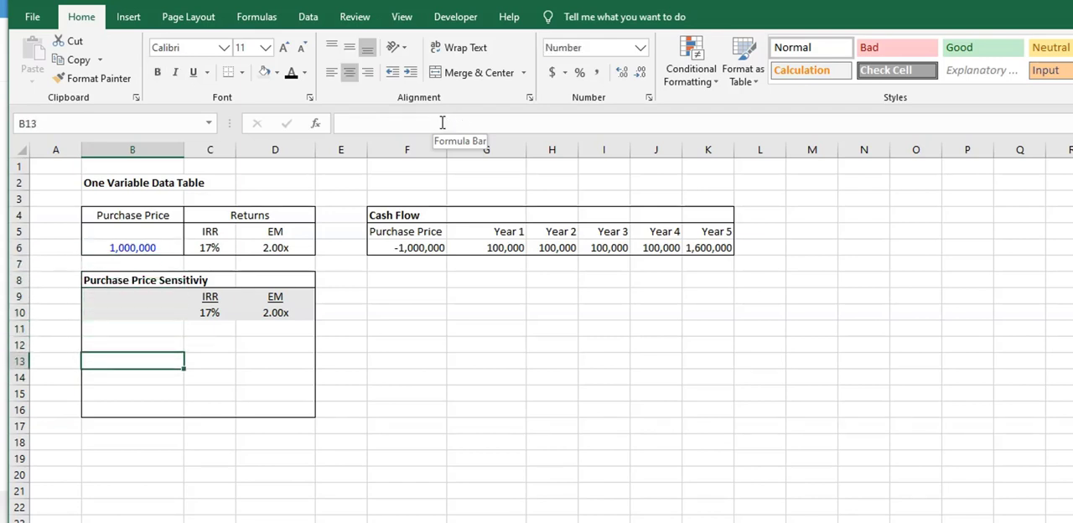
type("1000")
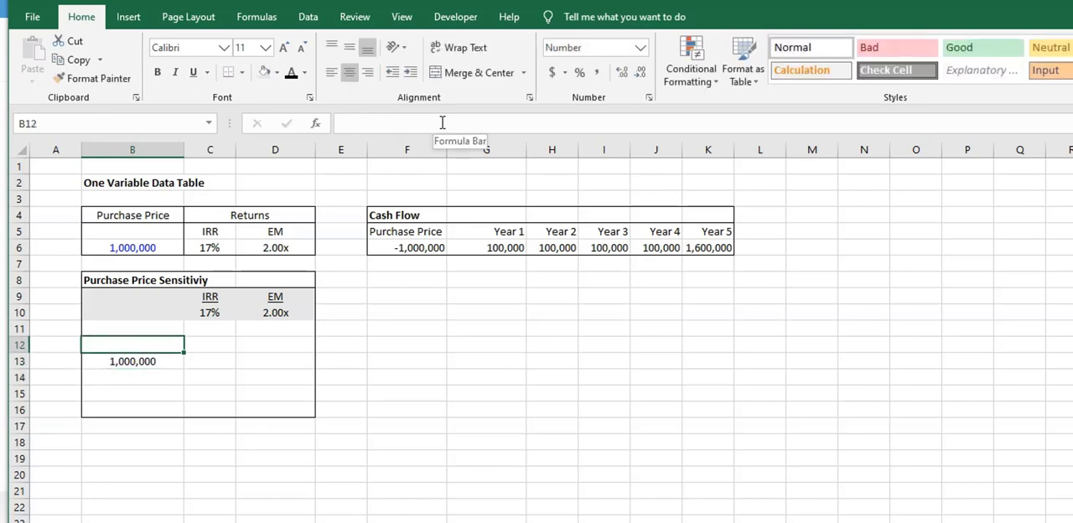
type("=")
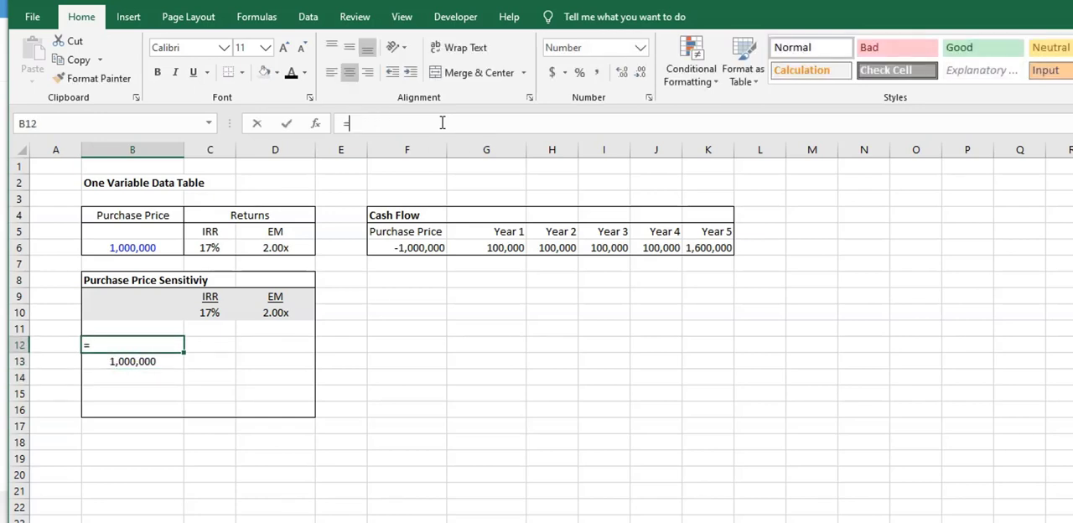
type("B13-1")
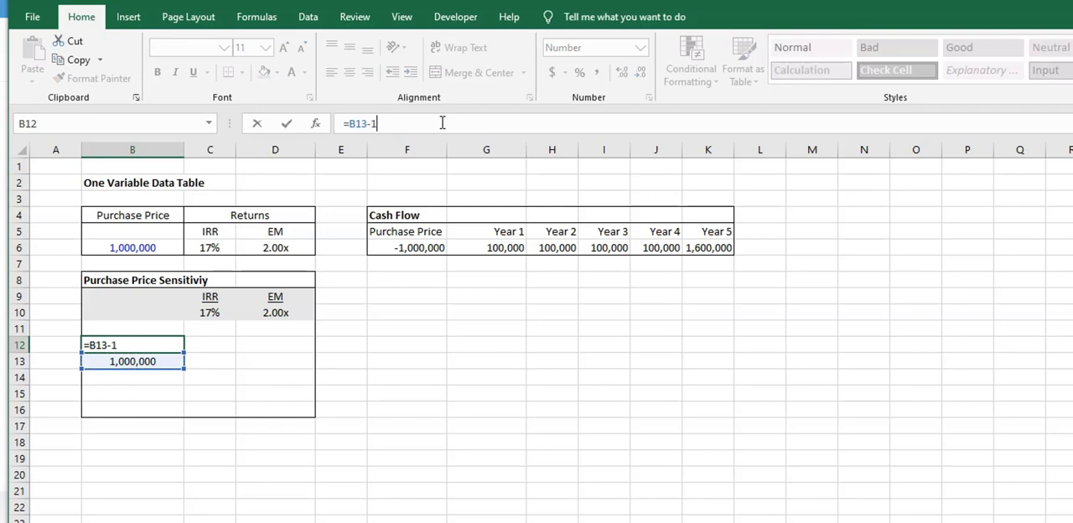
key("Enter")
type("=")
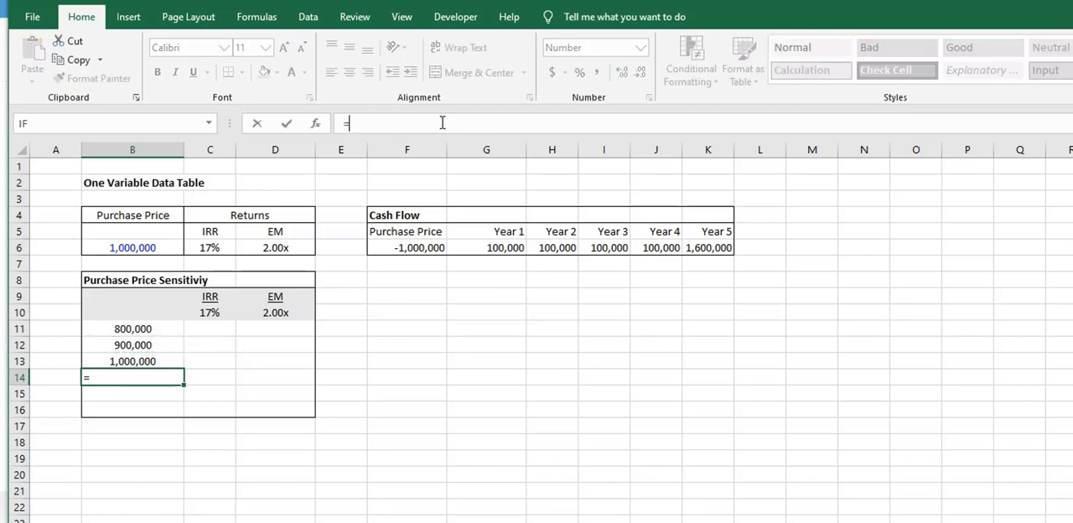
type("B13+1")
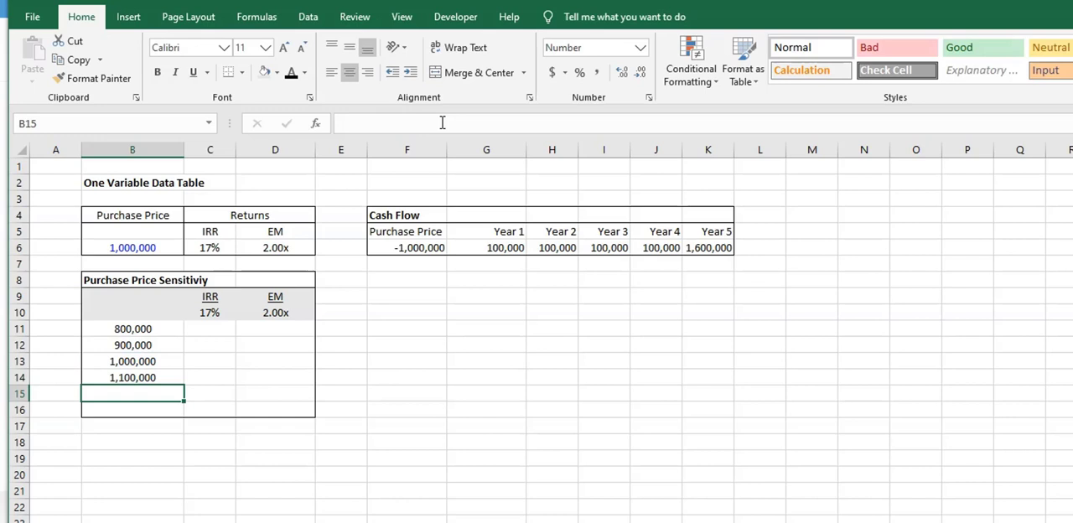
left_click(131, 377)
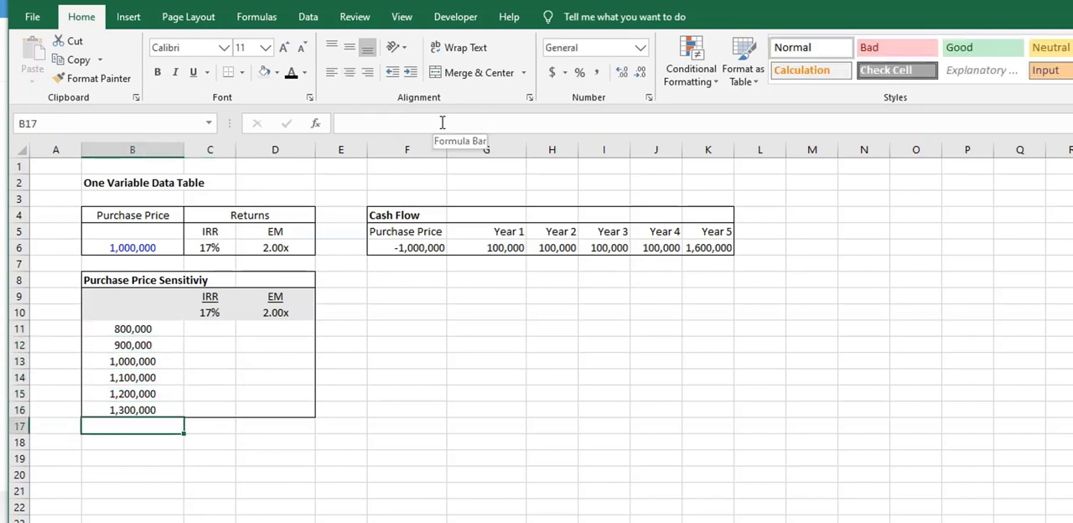
left_click(132, 328)
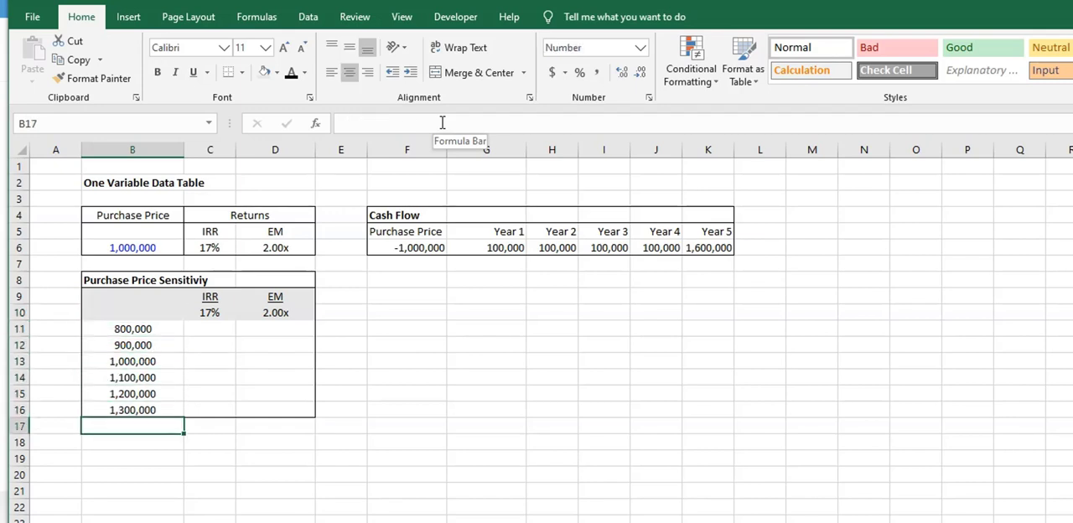
Step: Check the IRR header link, then select B10 through D16 as the table range
left_click(210, 311)
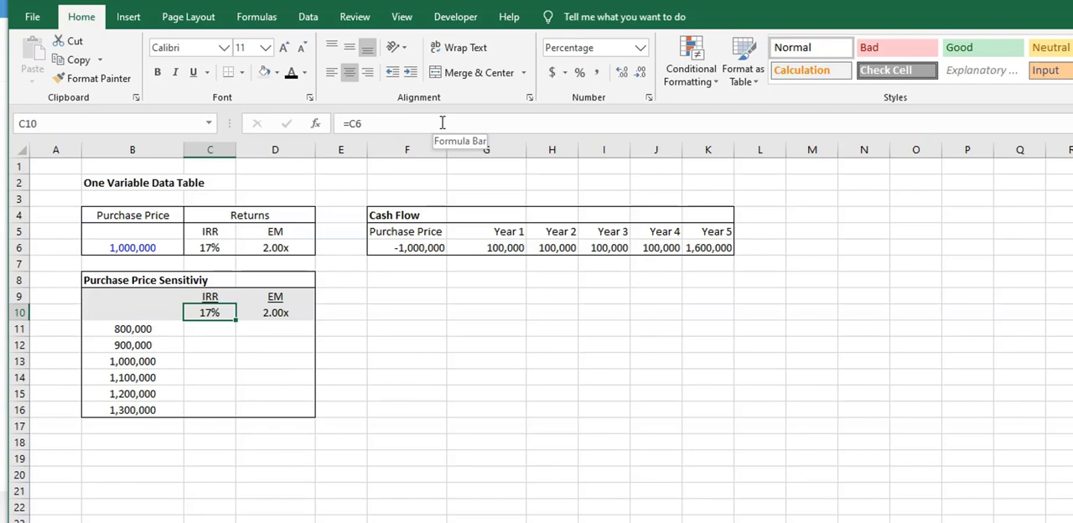
left_click(132, 312)
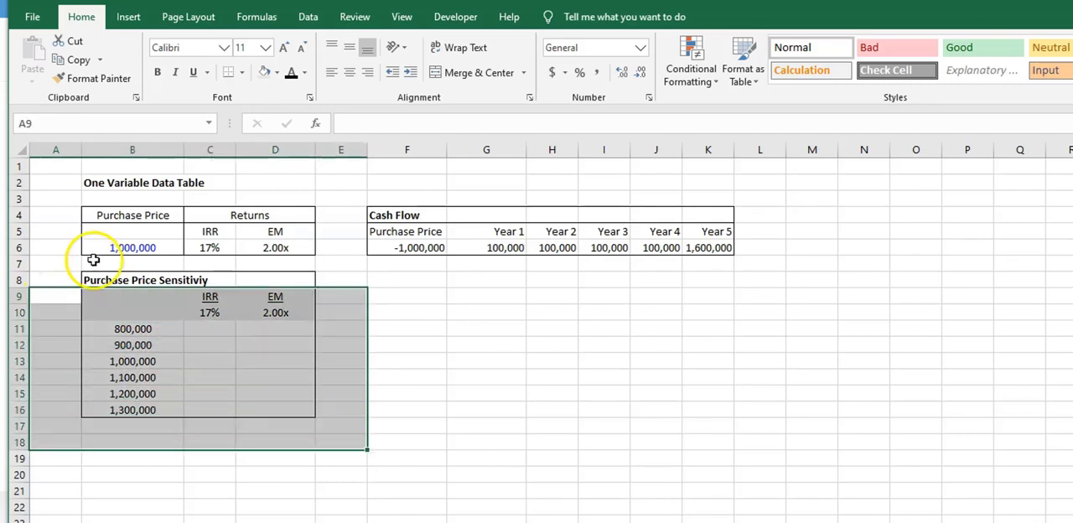
left_click(115, 304)
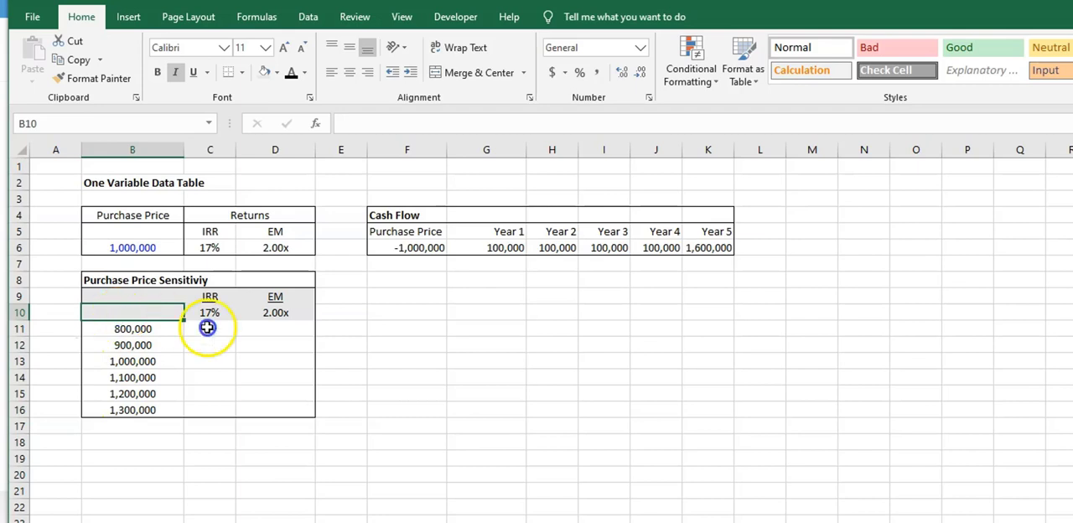
left_click_drag(207, 327, 80, 416)
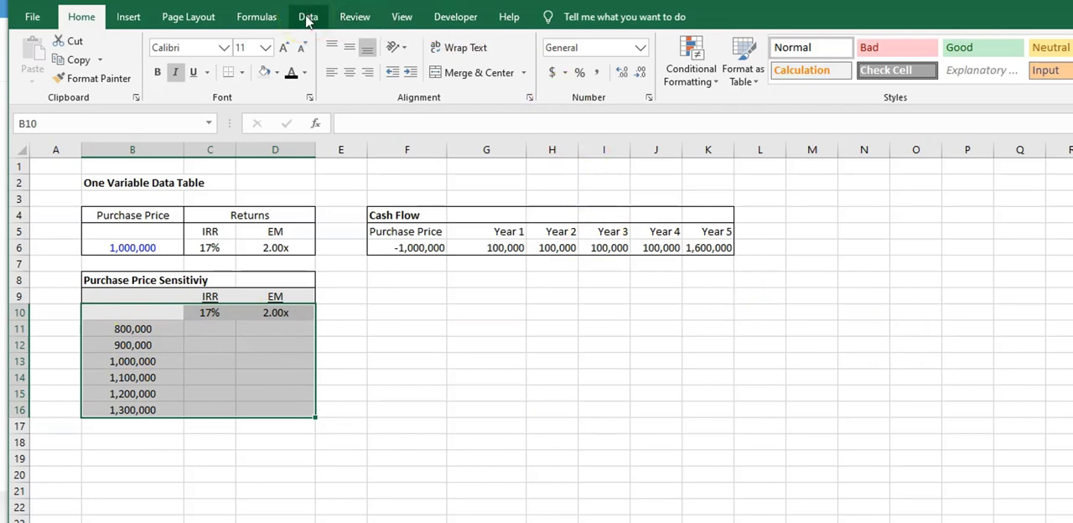
Step: Create a What-If Data Table using purchase price B6 as the column input cell
left_click(308, 16)
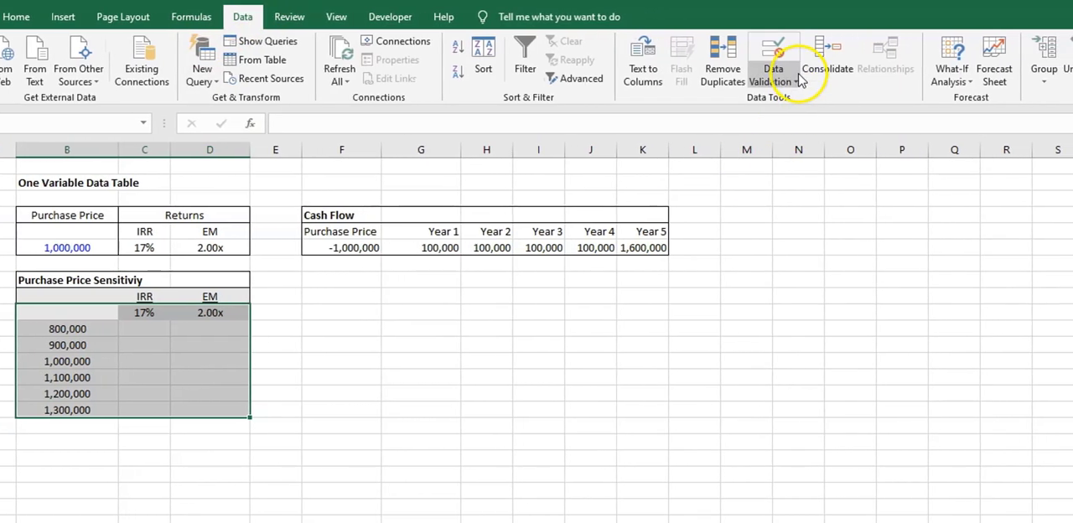
left_click(951, 58)
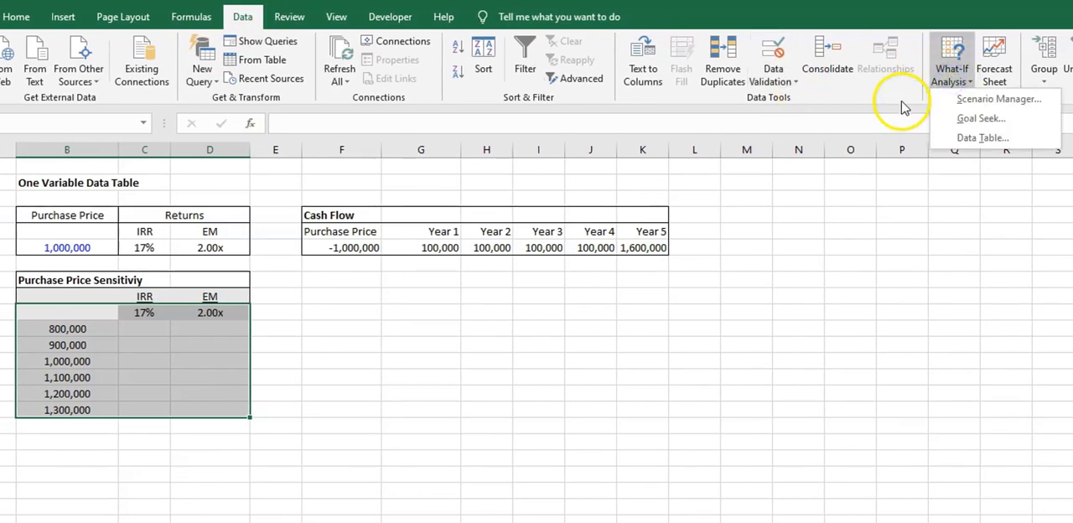
left_click(981, 137)
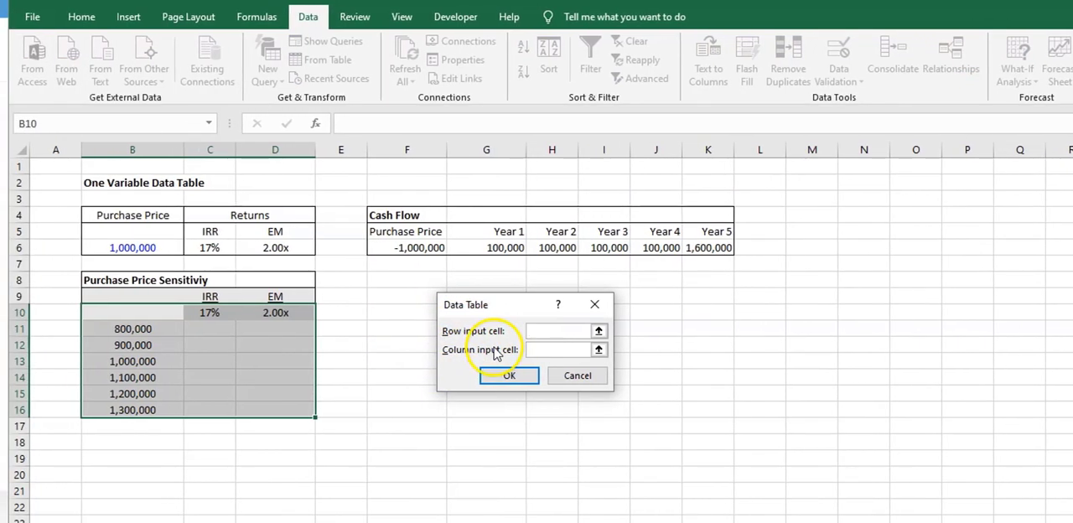
left_click(557, 330)
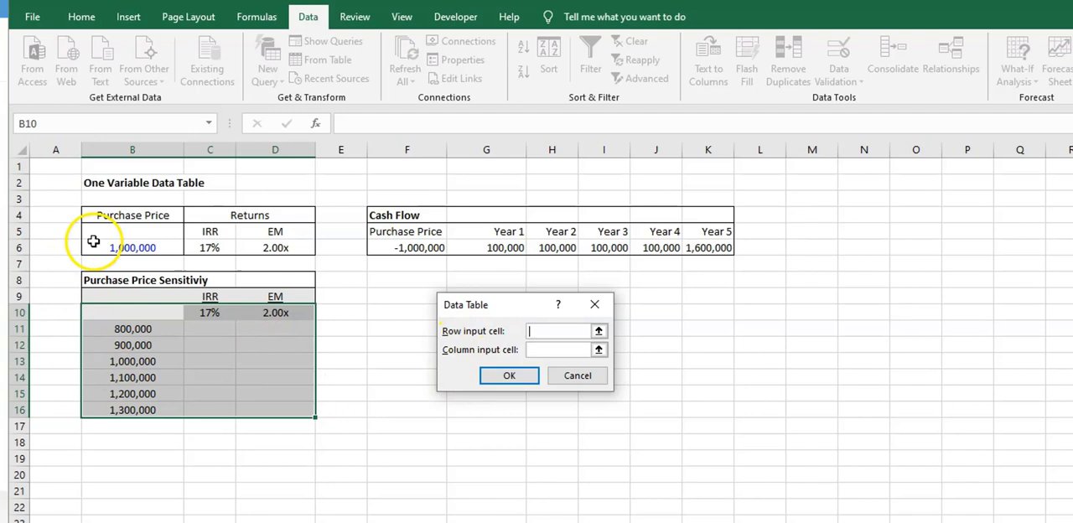
mouse_move(174, 331)
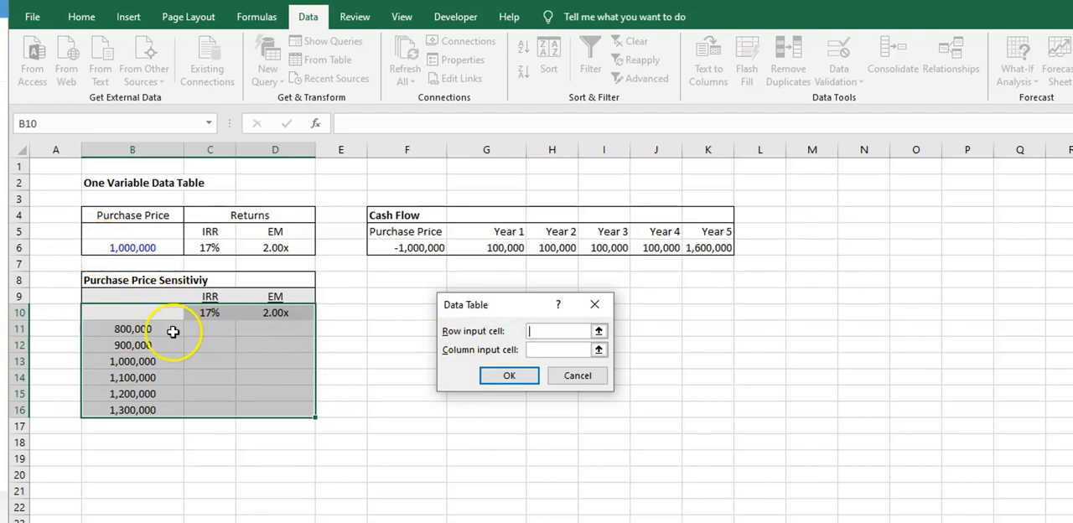
mouse_move(130, 339)
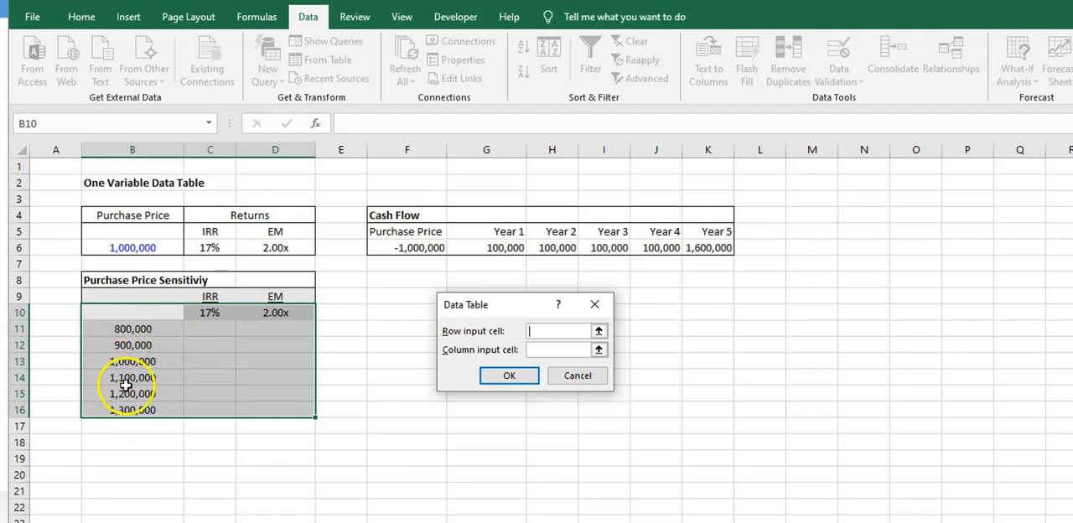
mouse_move(132, 417)
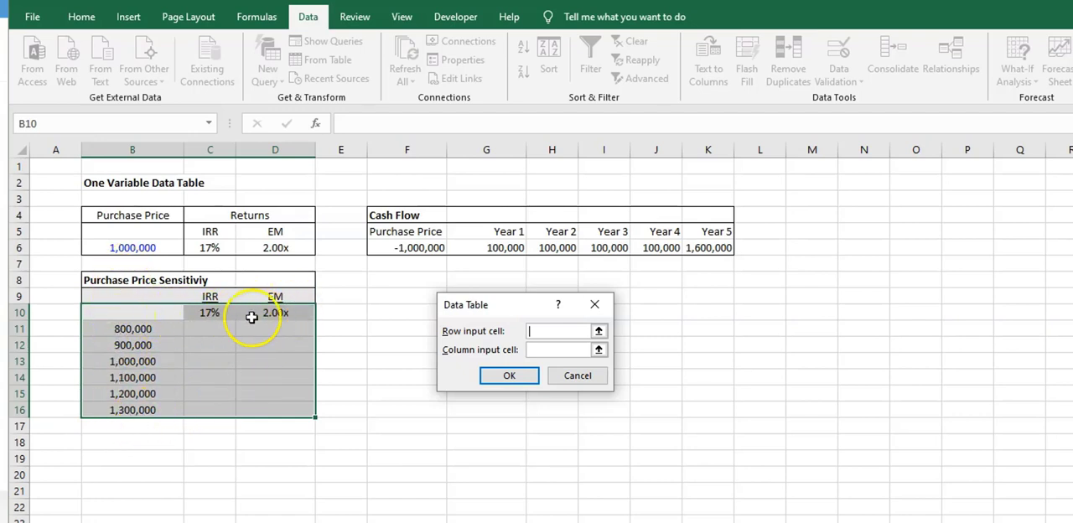
mouse_move(474, 352)
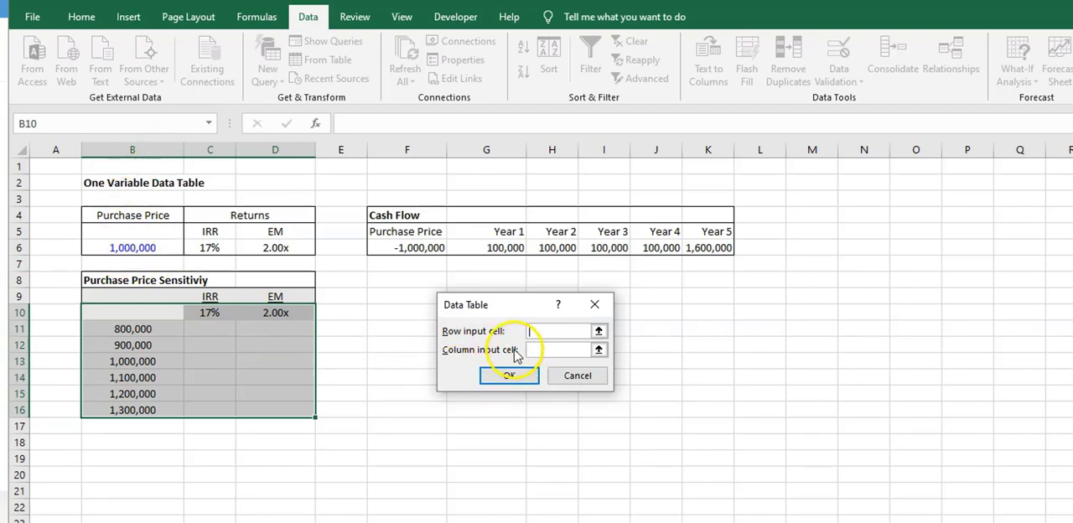
left_click(561, 350)
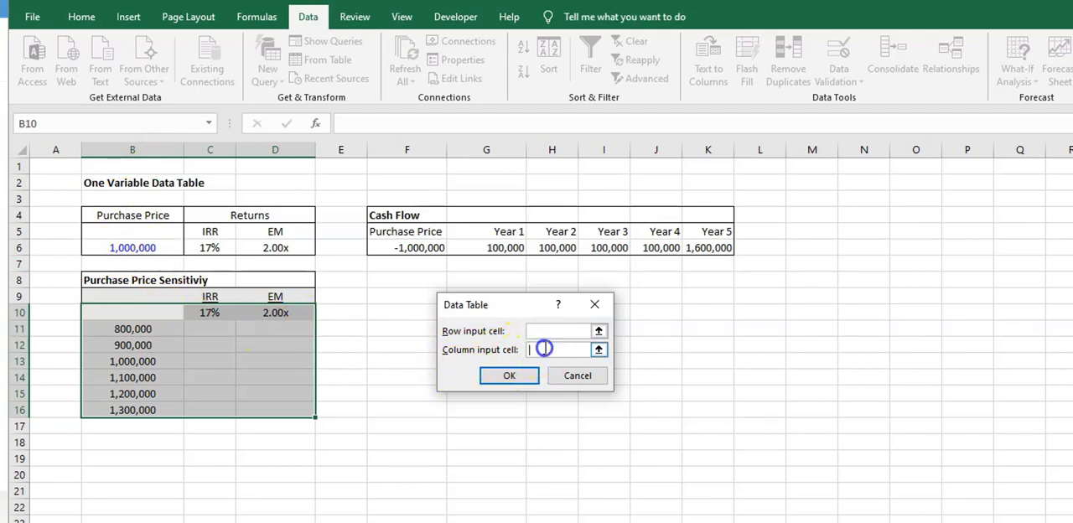
left_click(132, 248)
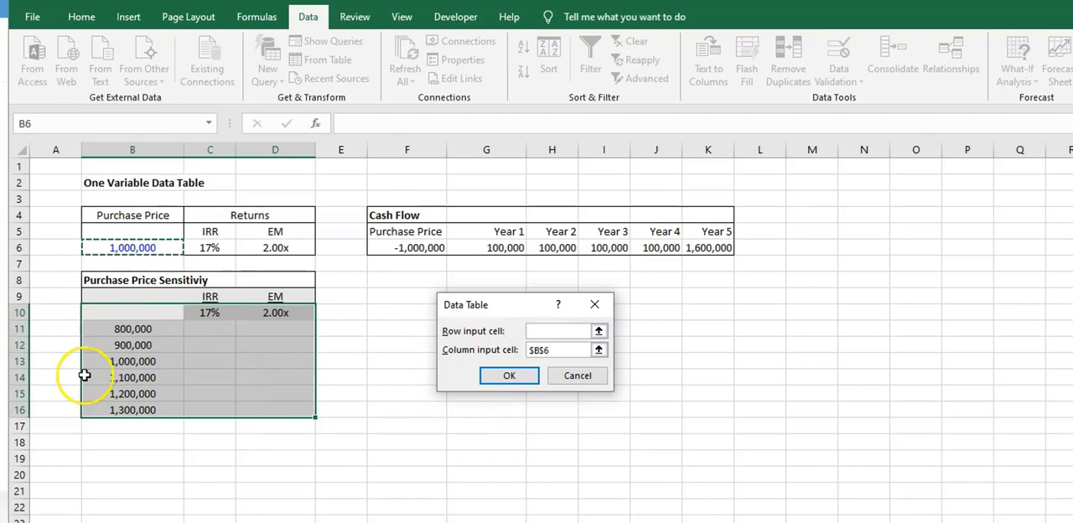
mouse_move(195, 306)
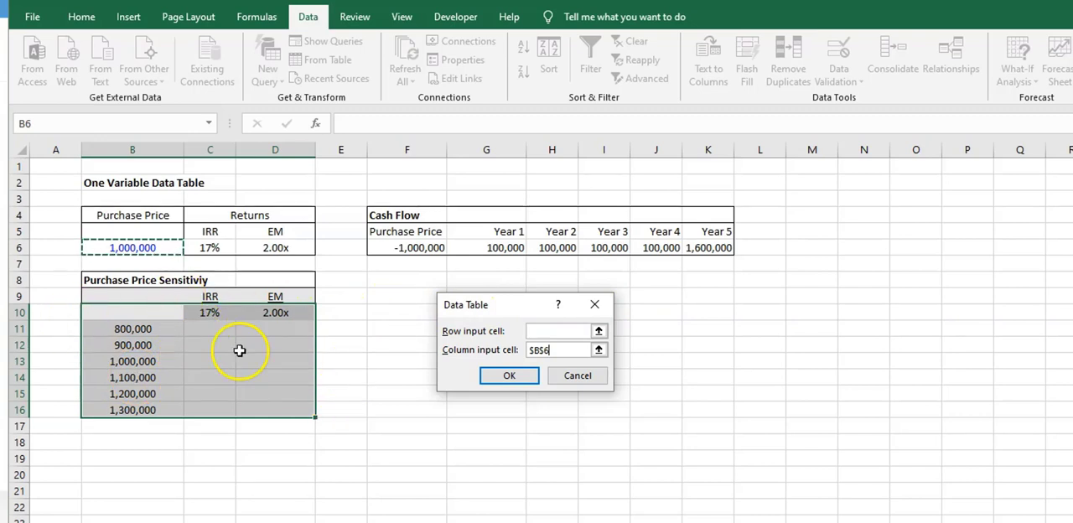
mouse_move(389, 514)
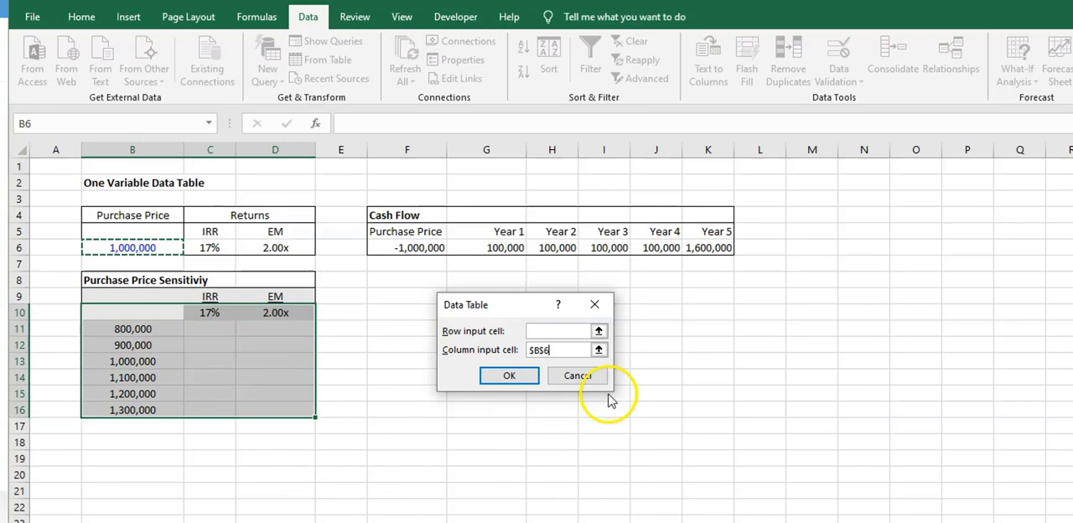
left_click(509, 375)
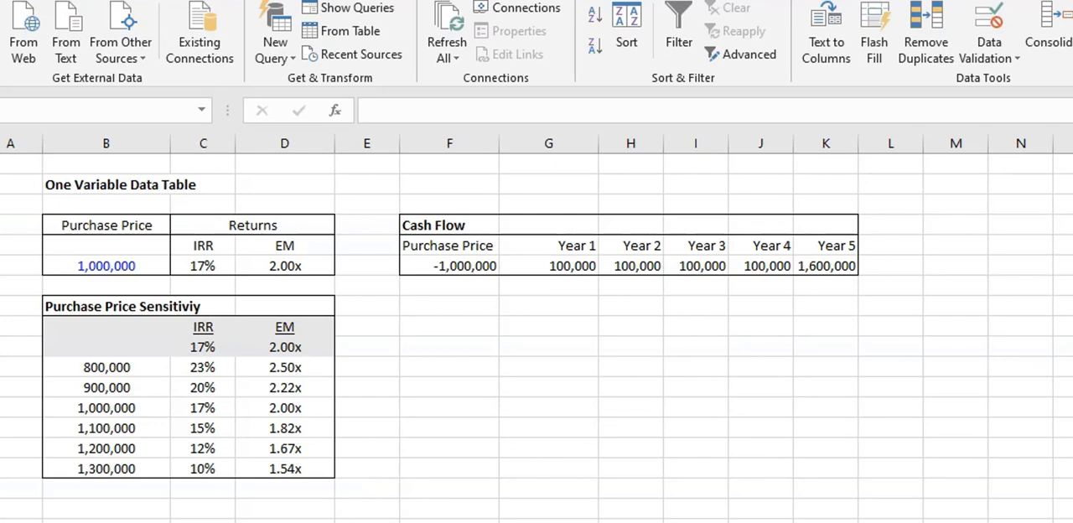
Step: Inspect a result cell to confirm the {=TABLE(,B6)} array formula
left_click(202, 468)
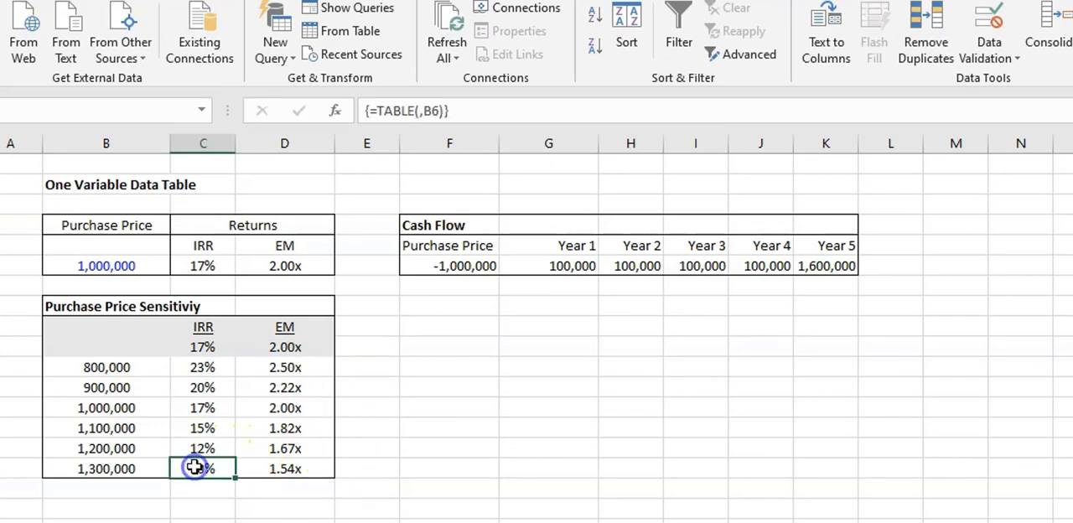